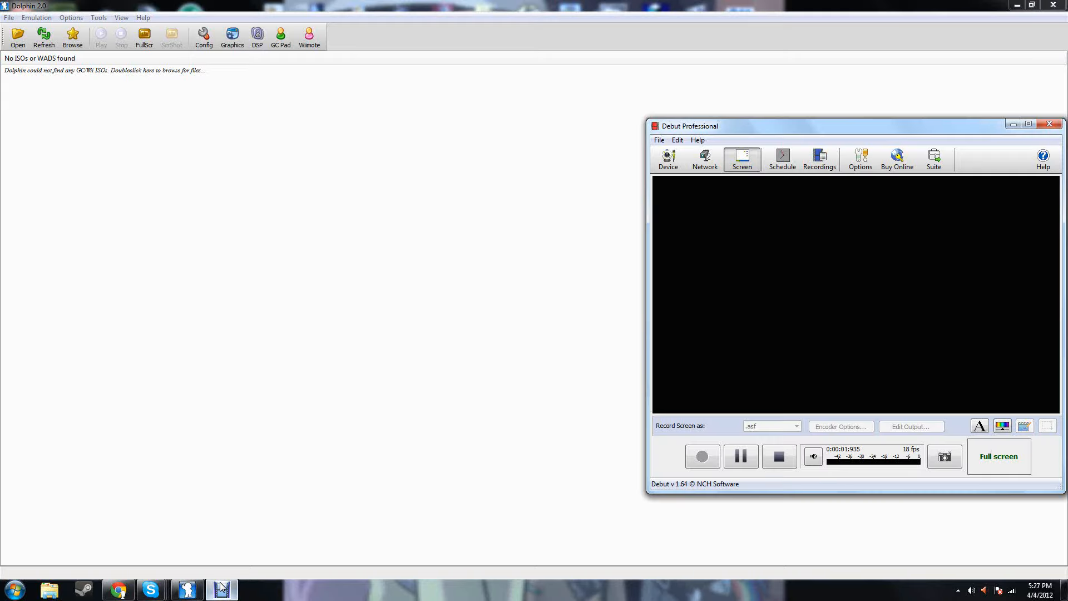
Open the commenter's channel page from the YouTube comments inbox and scroll through it
click(118, 588)
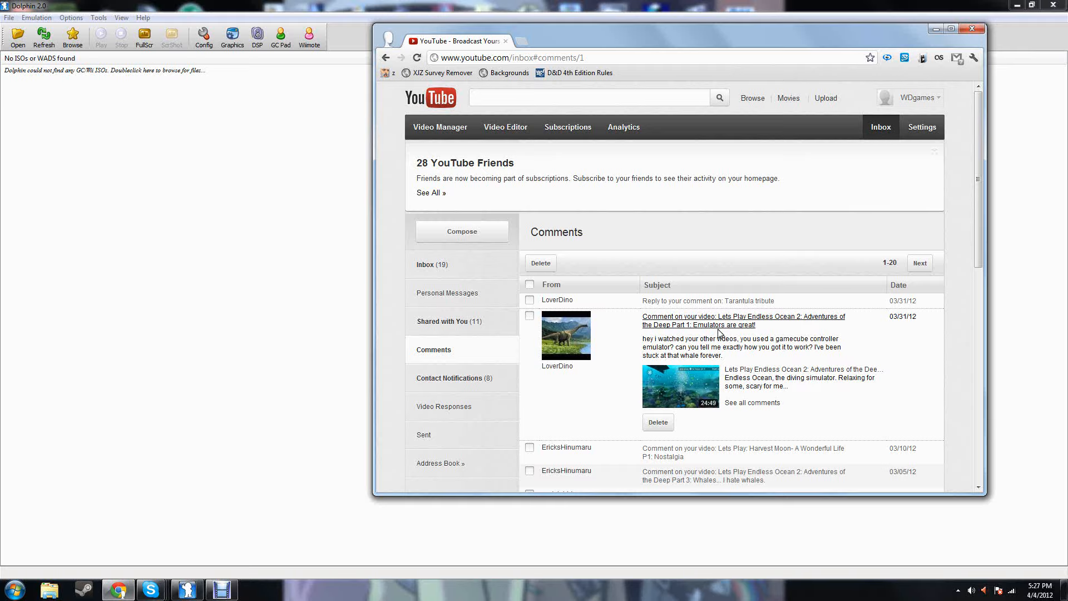
mouse_move(622, 357)
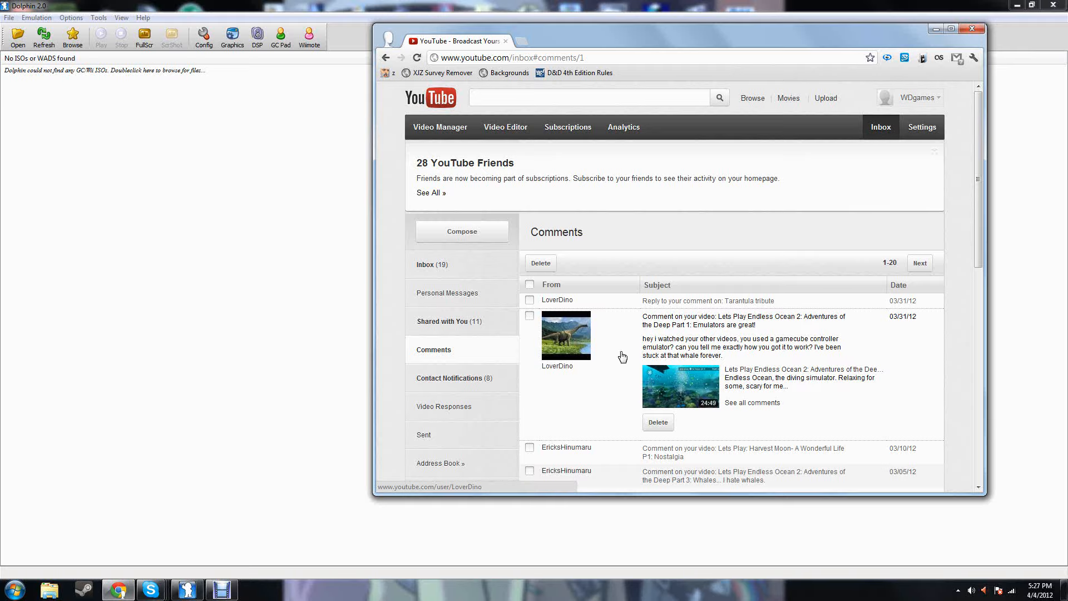
click(556, 366)
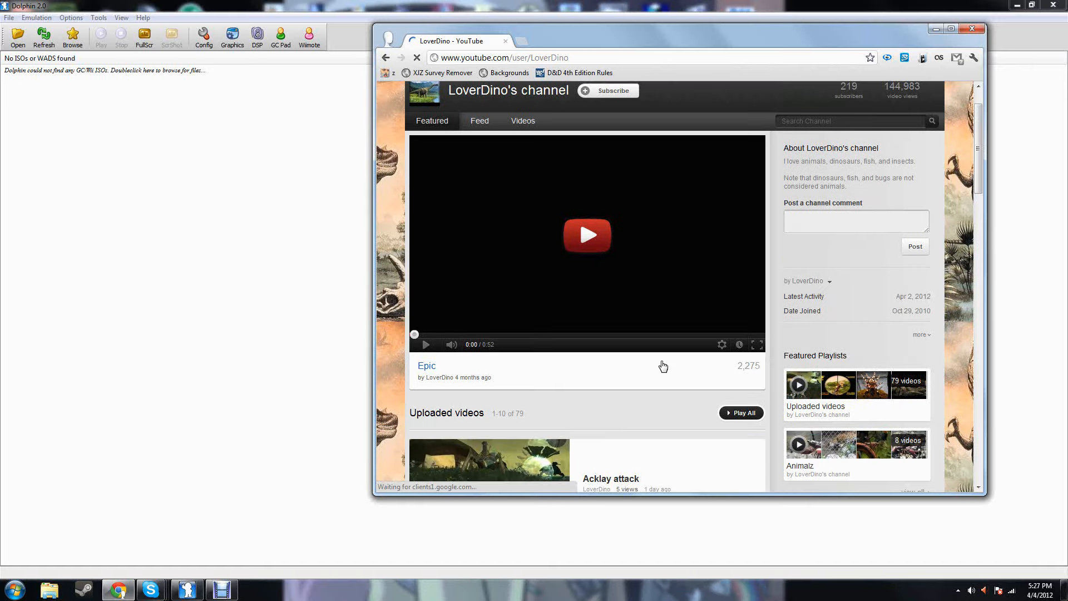
scroll(down, 3)
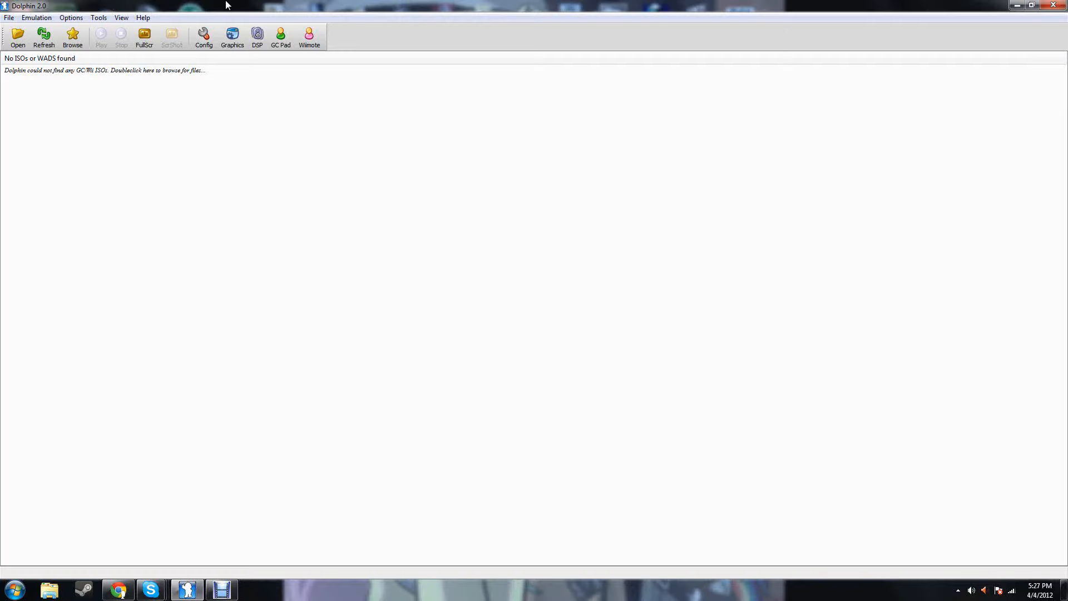
click(203, 34)
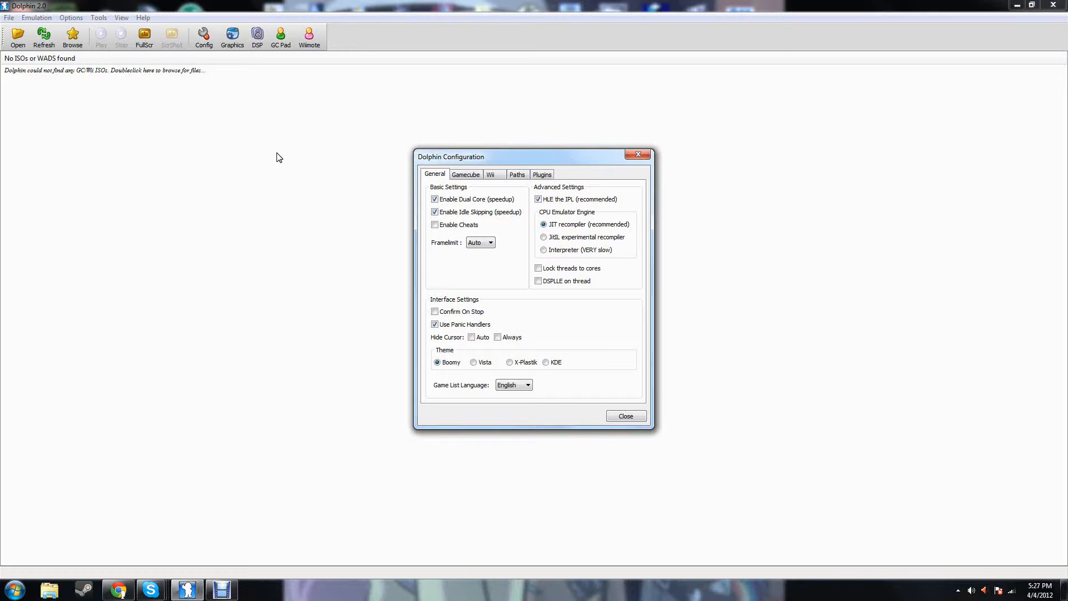
mouse_move(507, 141)
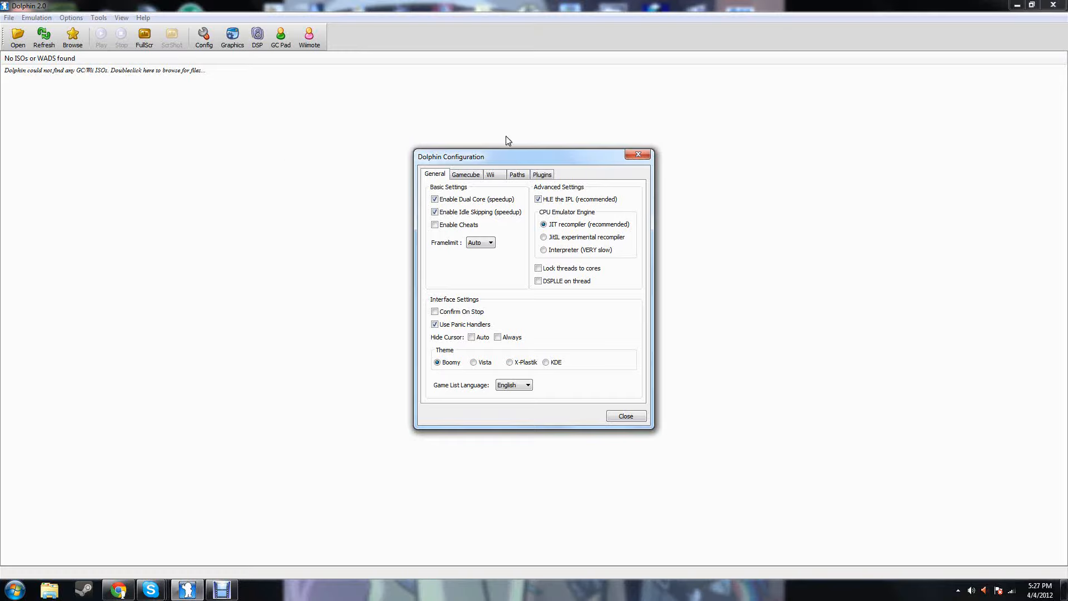
click(637, 154)
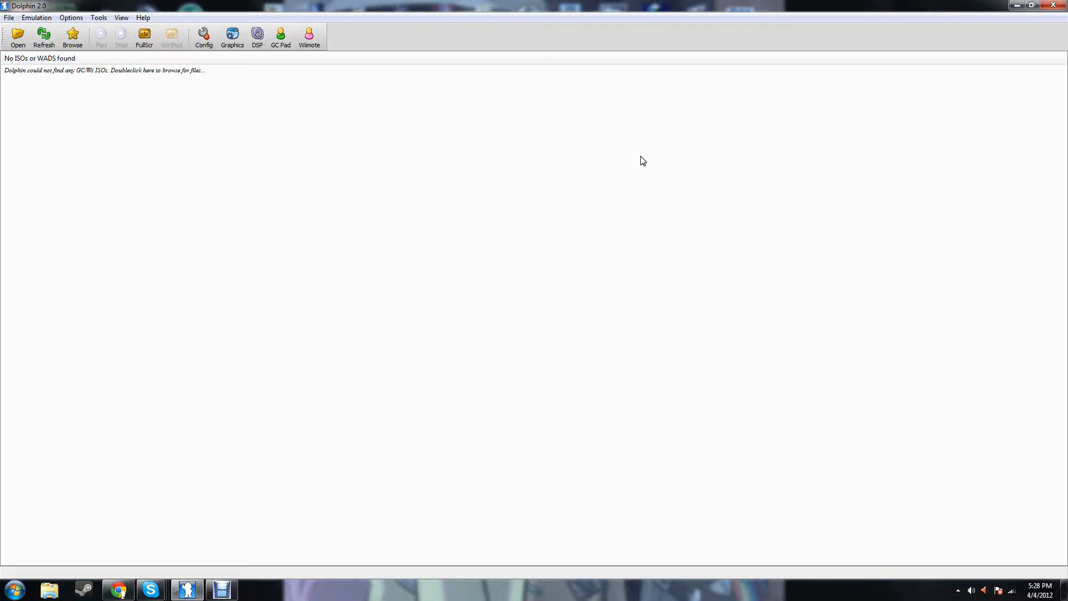
mouse_move(518, 6)
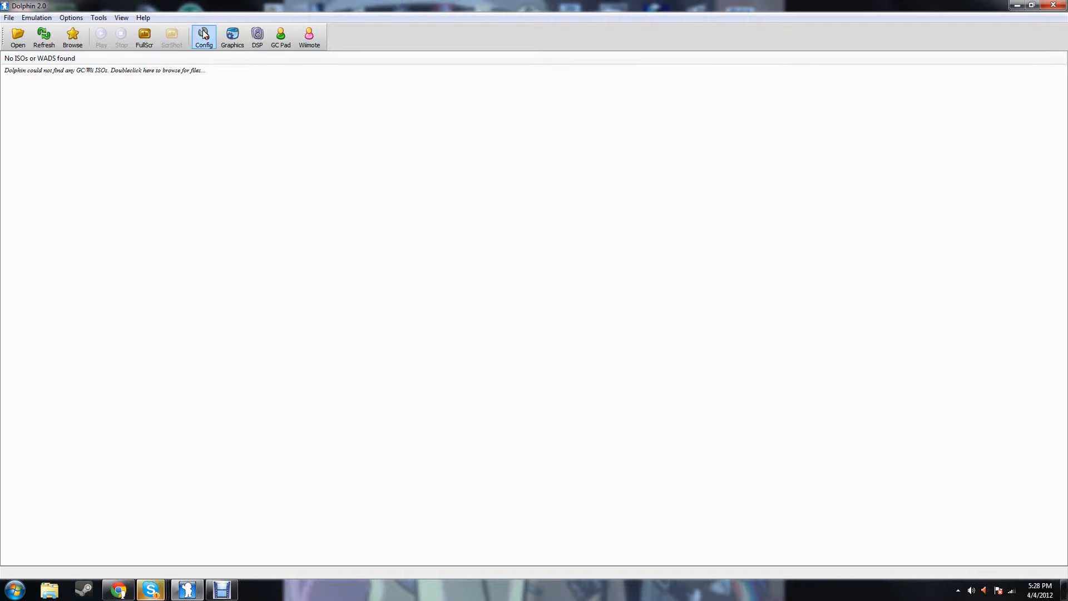
Open Config's Wii plugin settings and keep Dolphin Wiimote Plugin as the Wiimote plugin
click(204, 37)
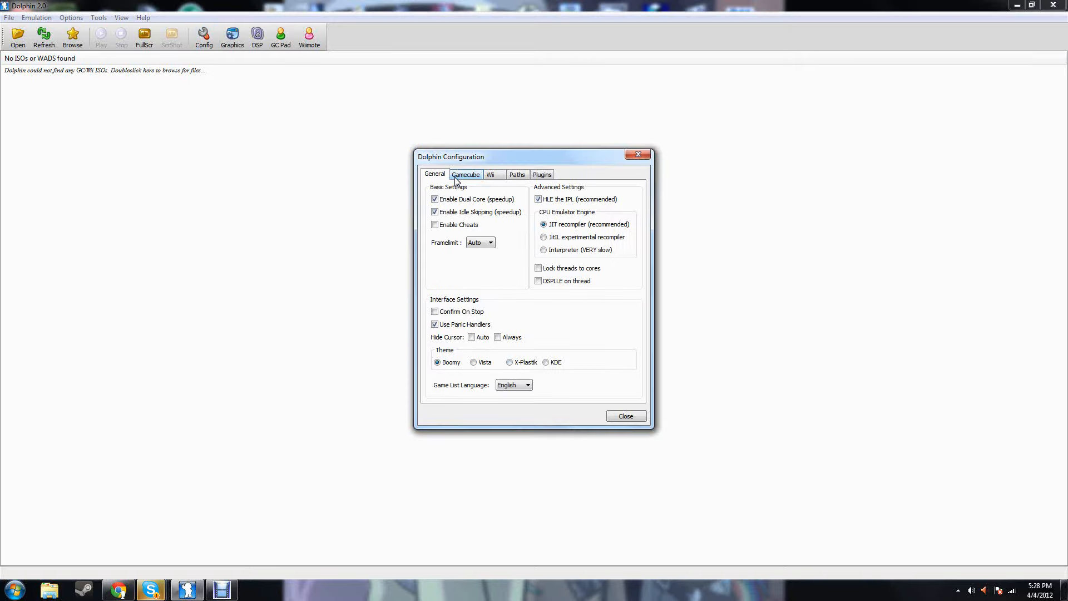
click(490, 174)
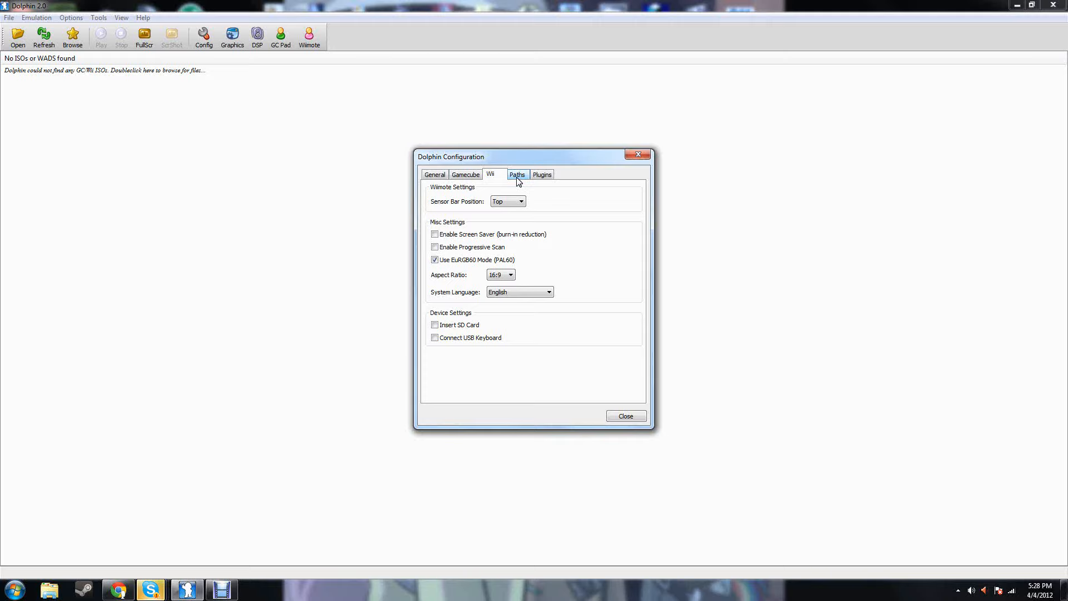
click(542, 174)
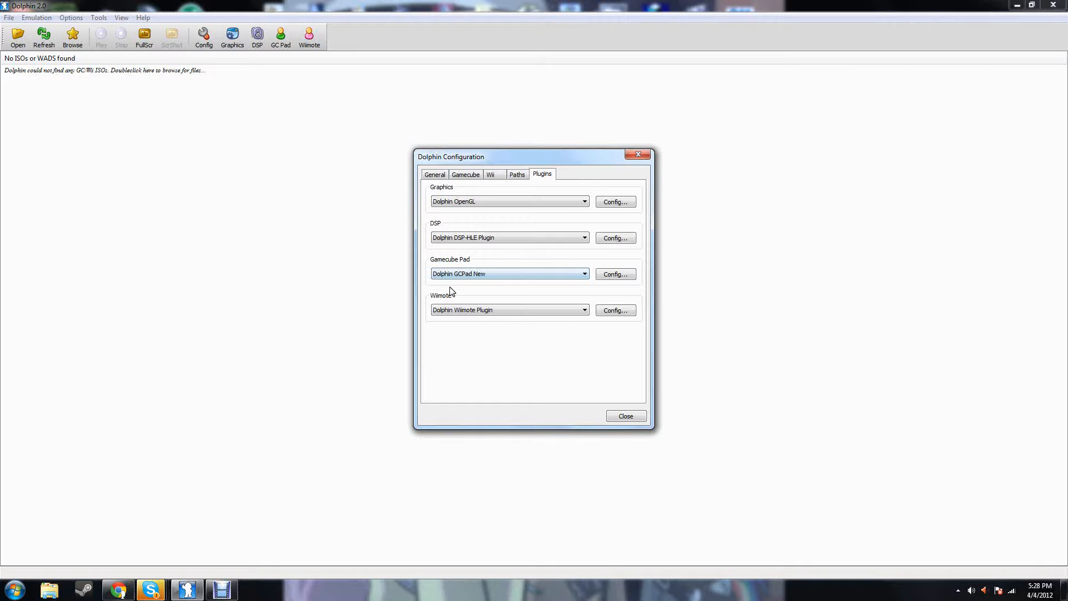
click(583, 309)
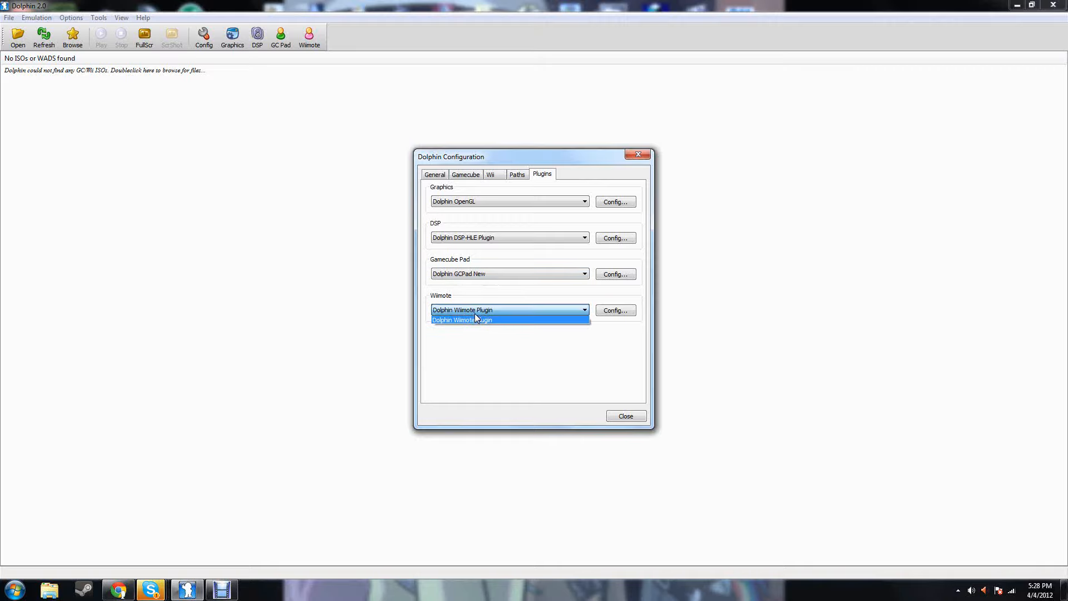
mouse_move(502, 319)
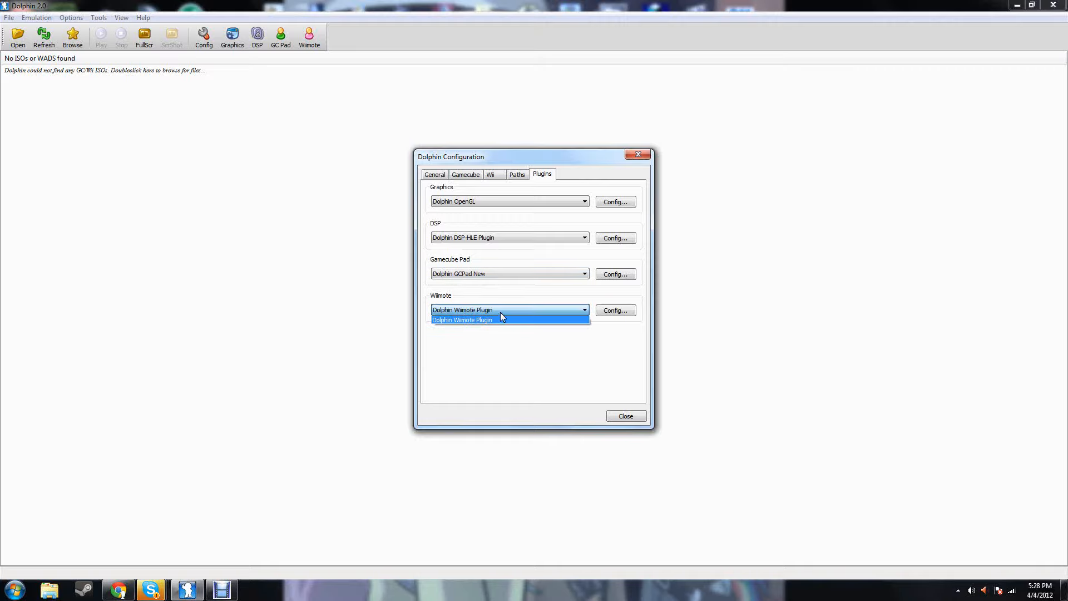
click(614, 310)
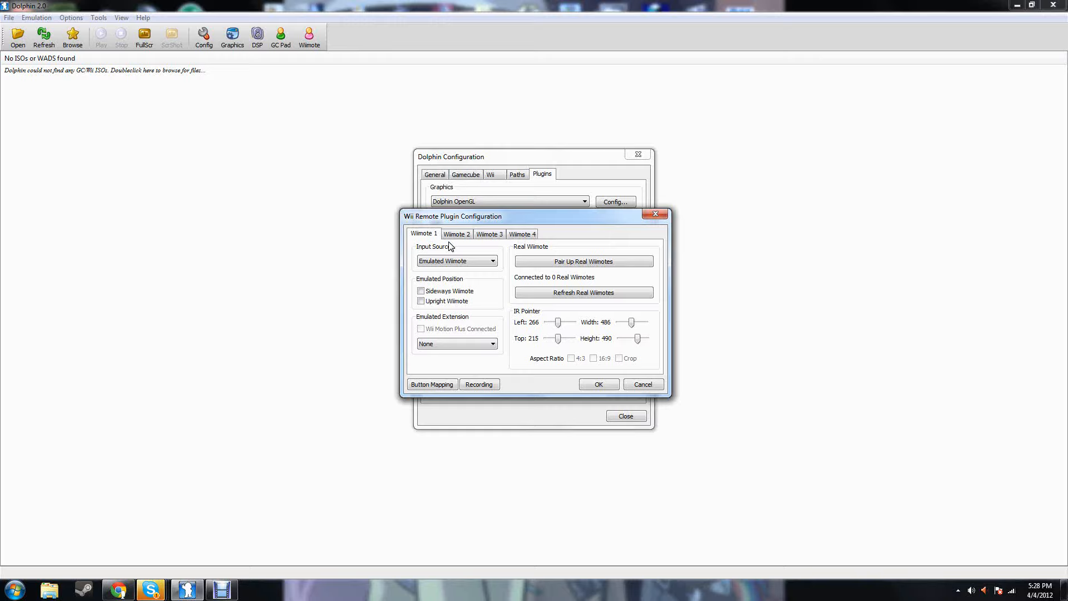
mouse_move(722, 224)
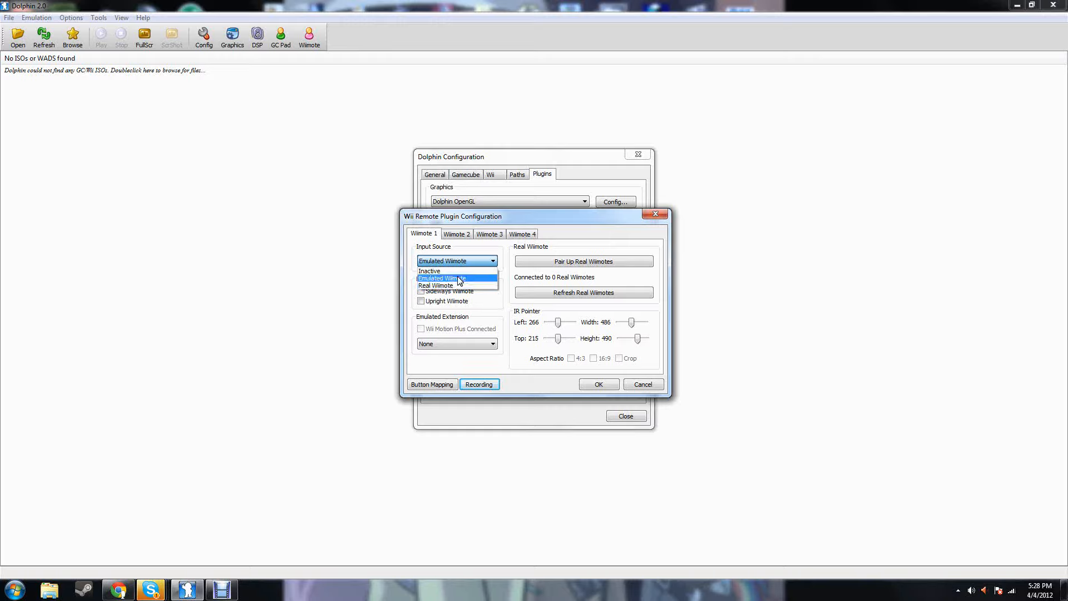
Keep Wiimote 1 on Emulated Wiimote and set its Emulated Extension to Classic Controller
click(442, 279)
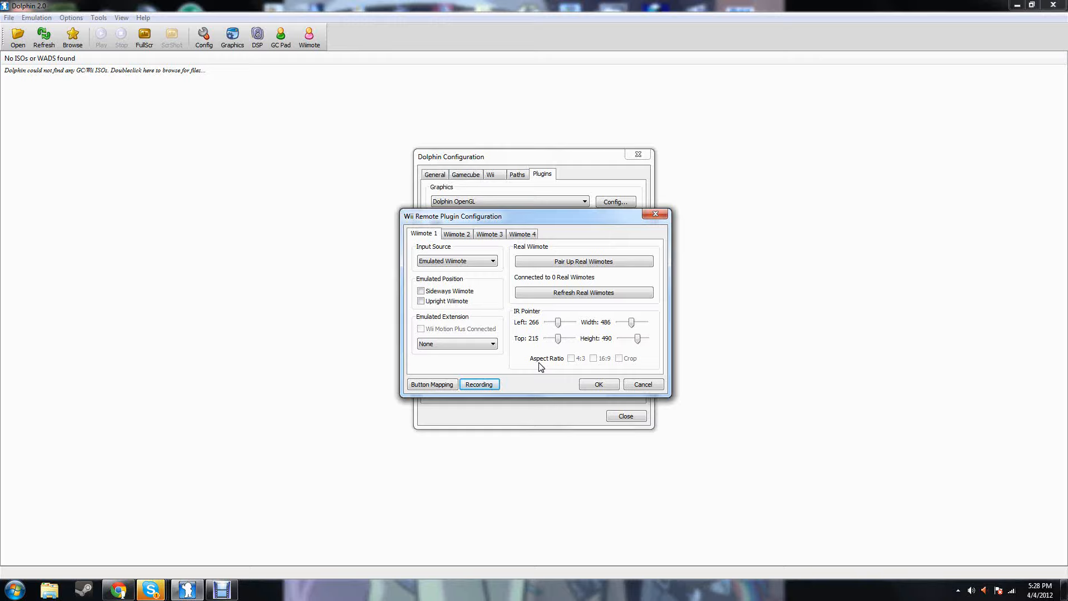
mouse_move(424, 325)
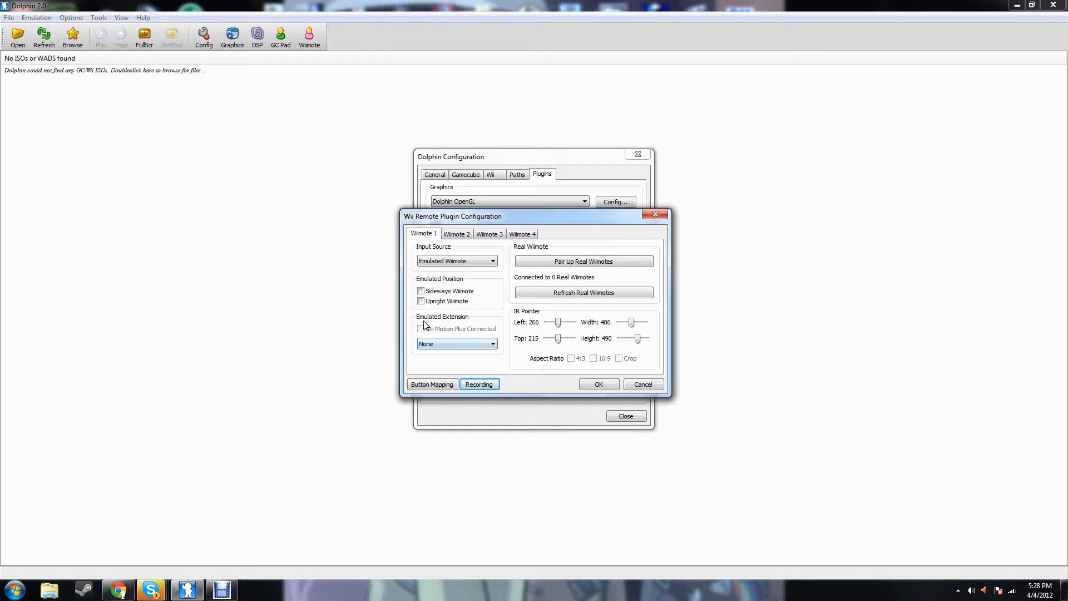
click(456, 343)
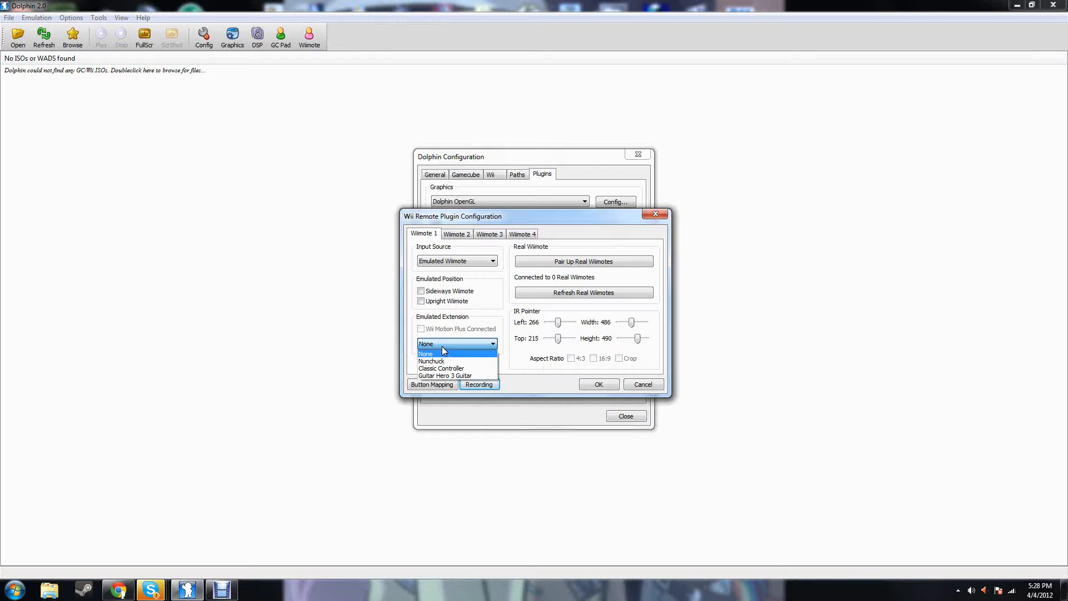
mouse_move(441, 368)
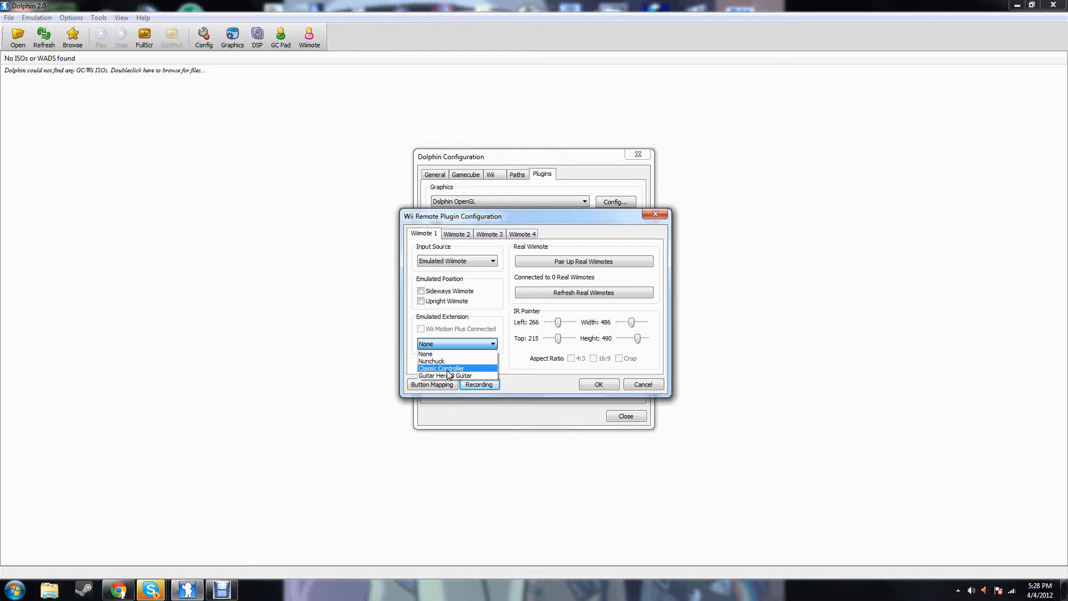
click(440, 368)
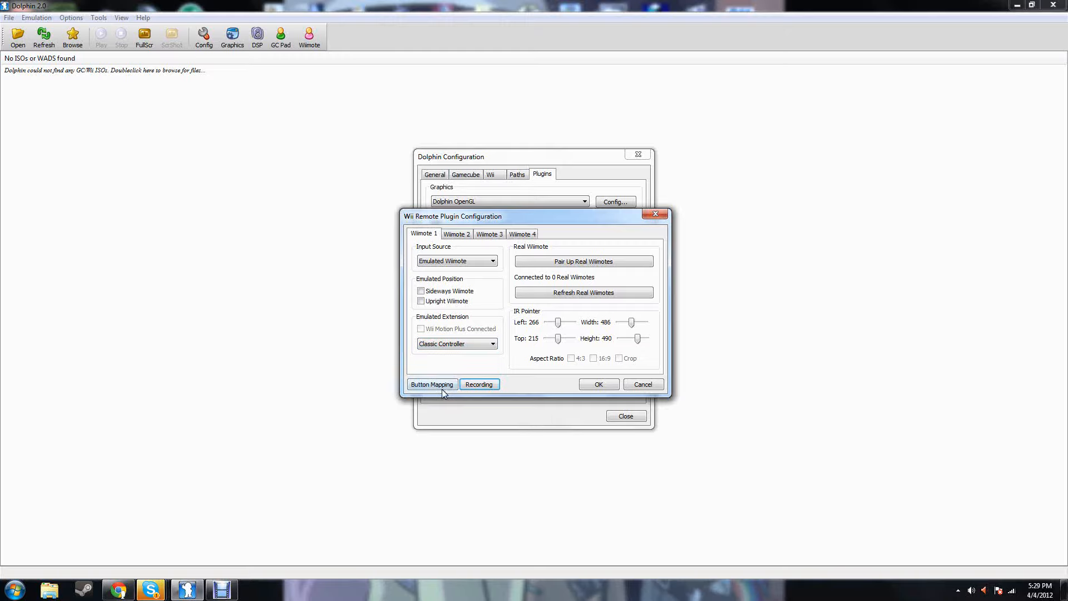
click(431, 384)
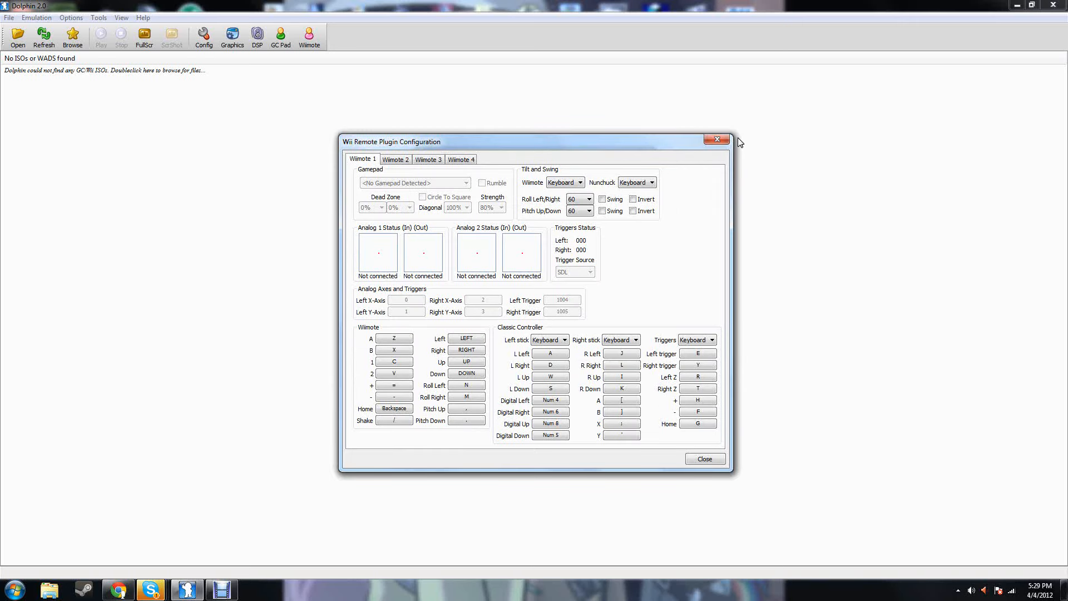
mouse_move(474, 223)
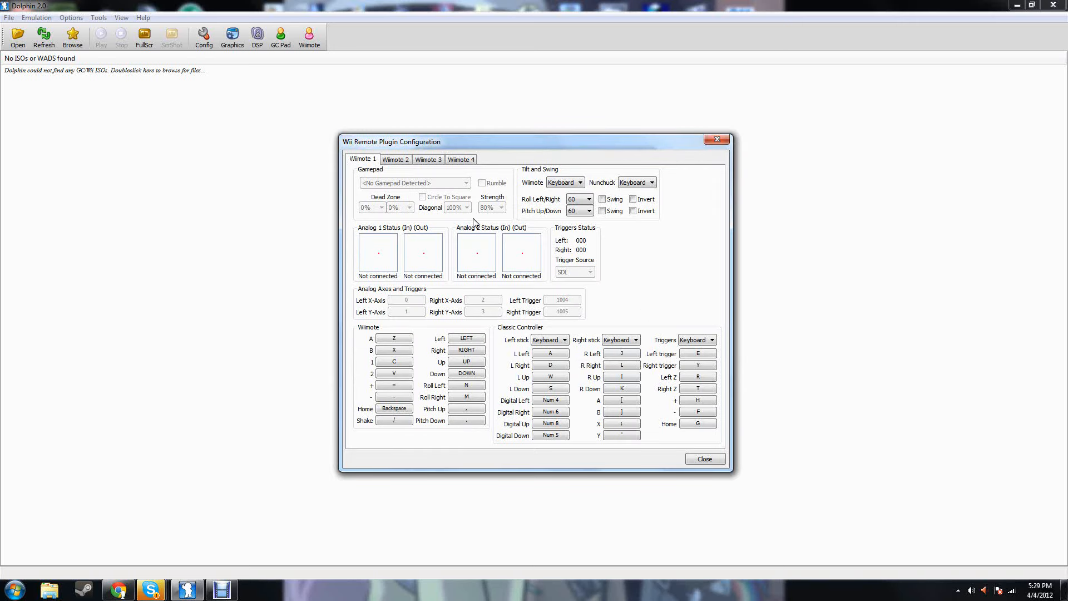
mouse_move(589, 172)
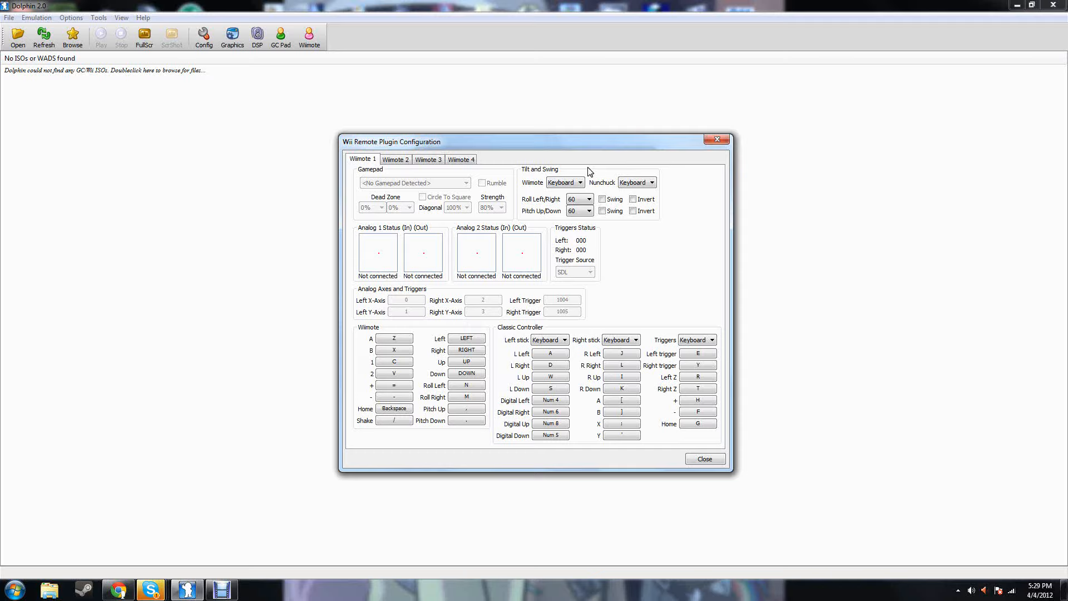
mouse_move(338, 229)
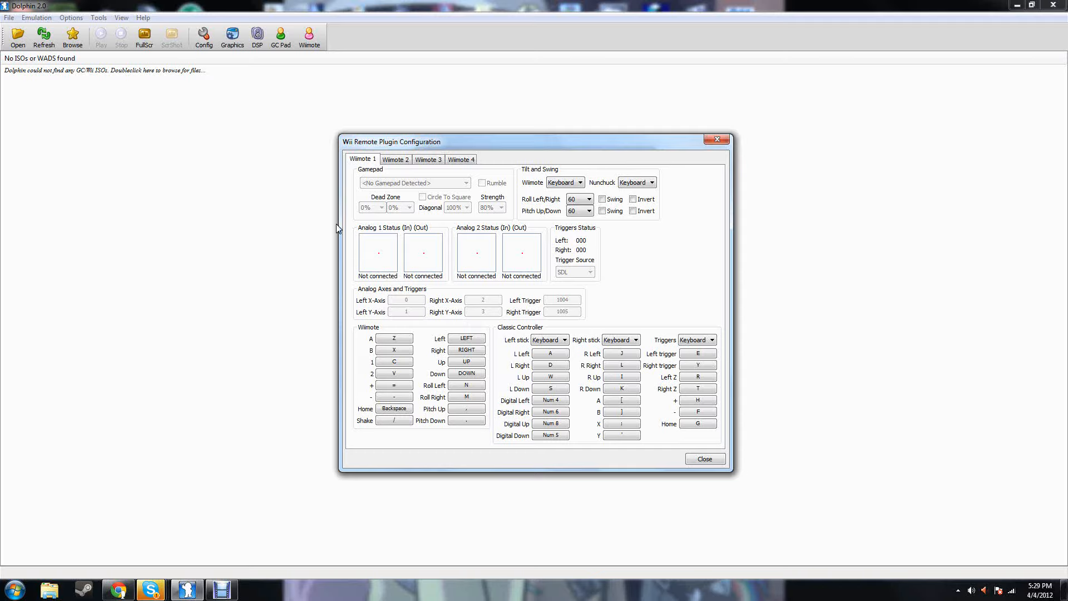
mouse_move(704, 221)
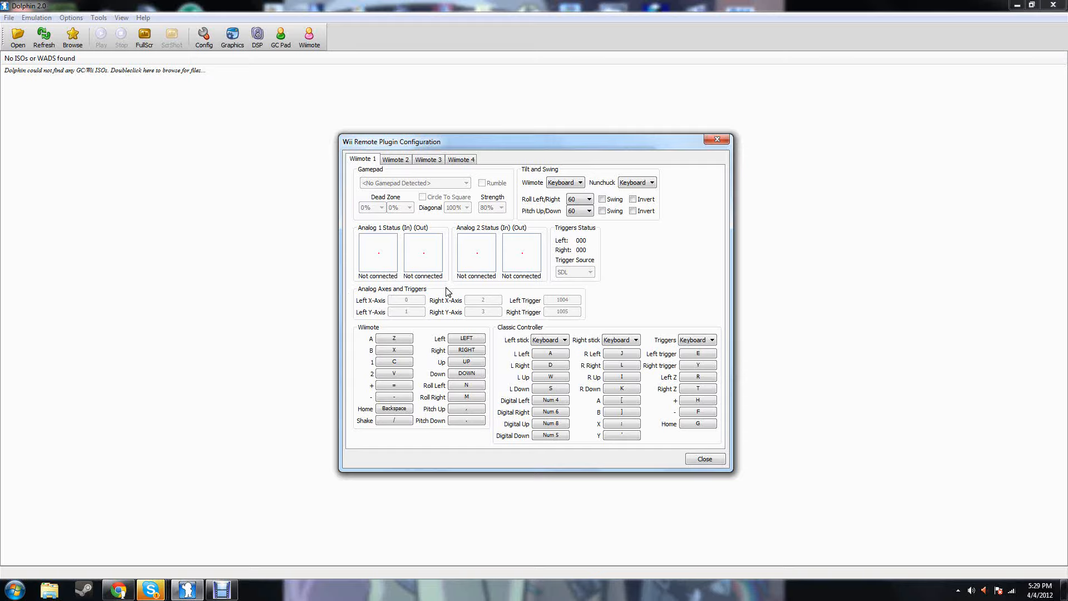
mouse_move(524, 348)
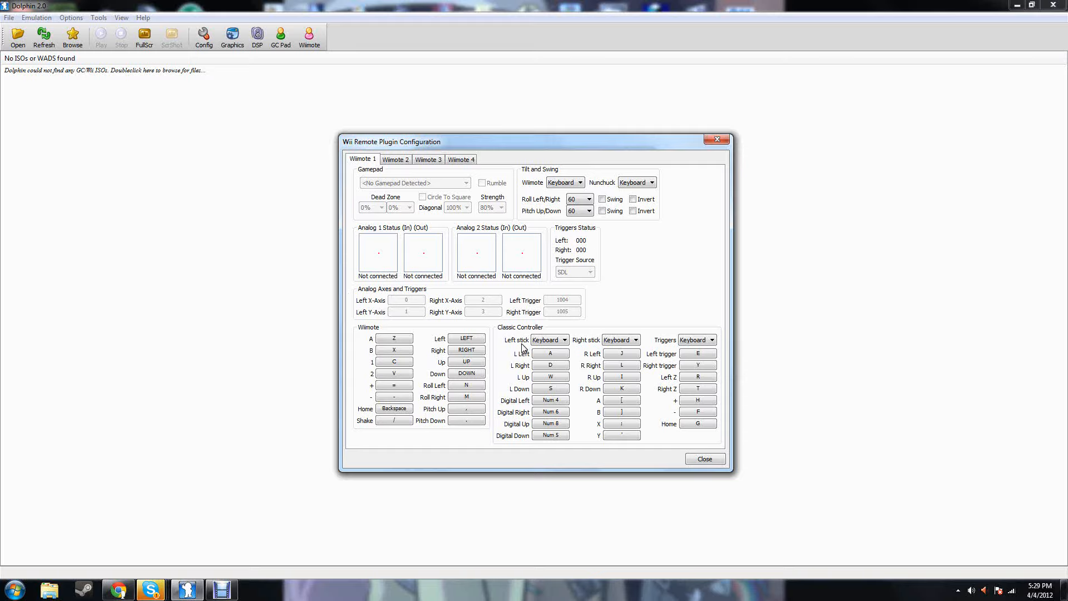
click(394, 349)
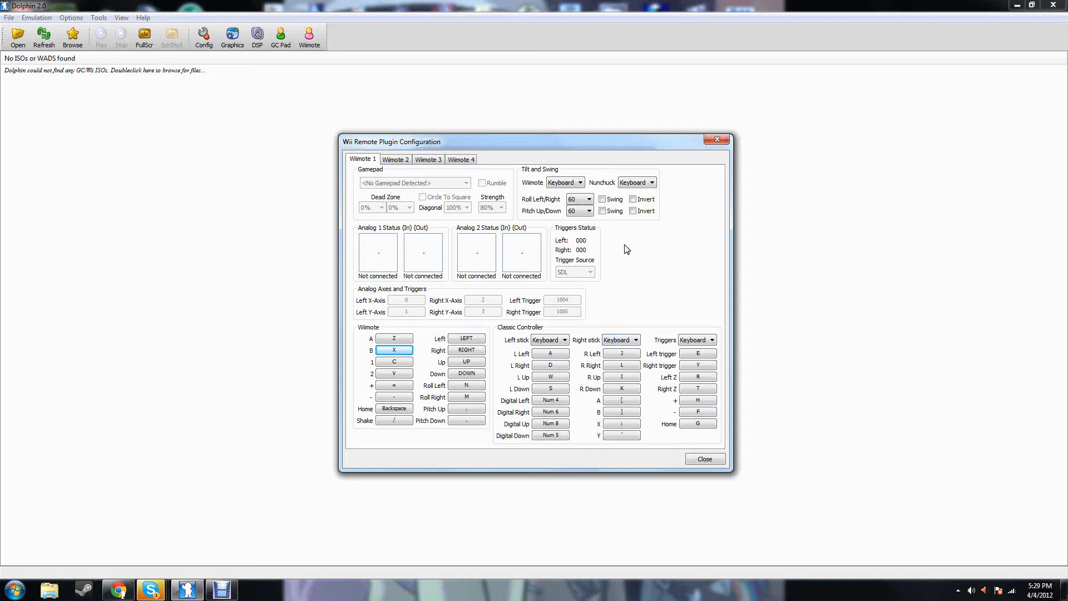
mouse_move(577, 436)
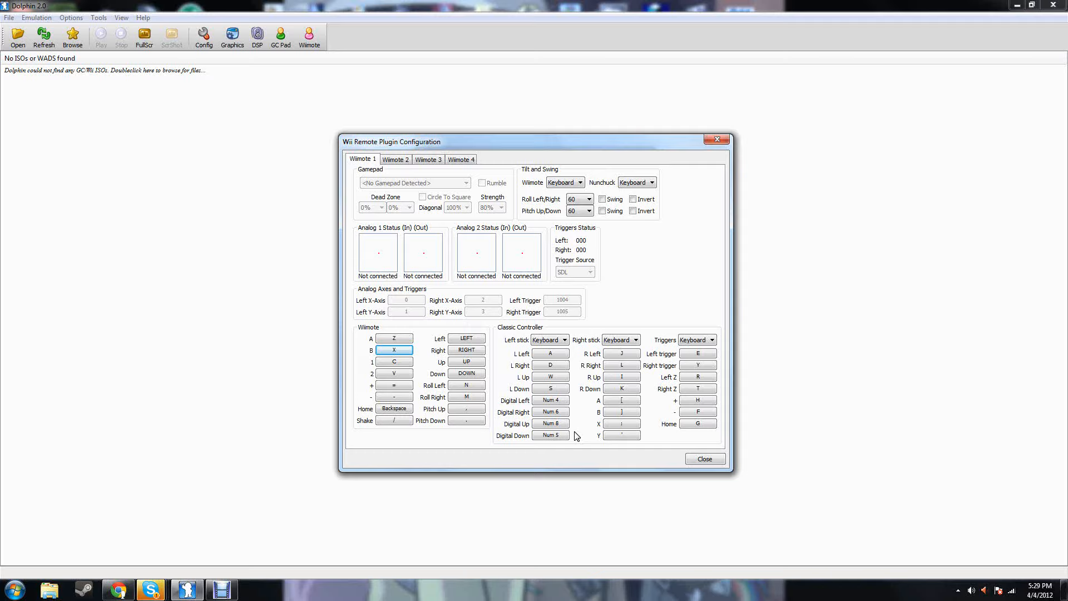
mouse_move(533, 263)
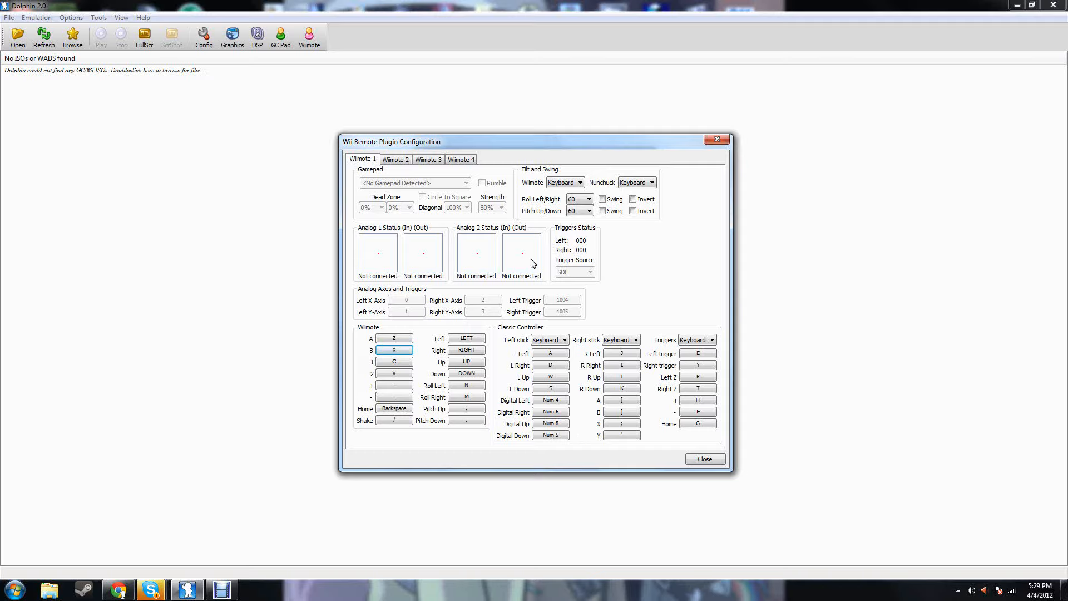
click(550, 354)
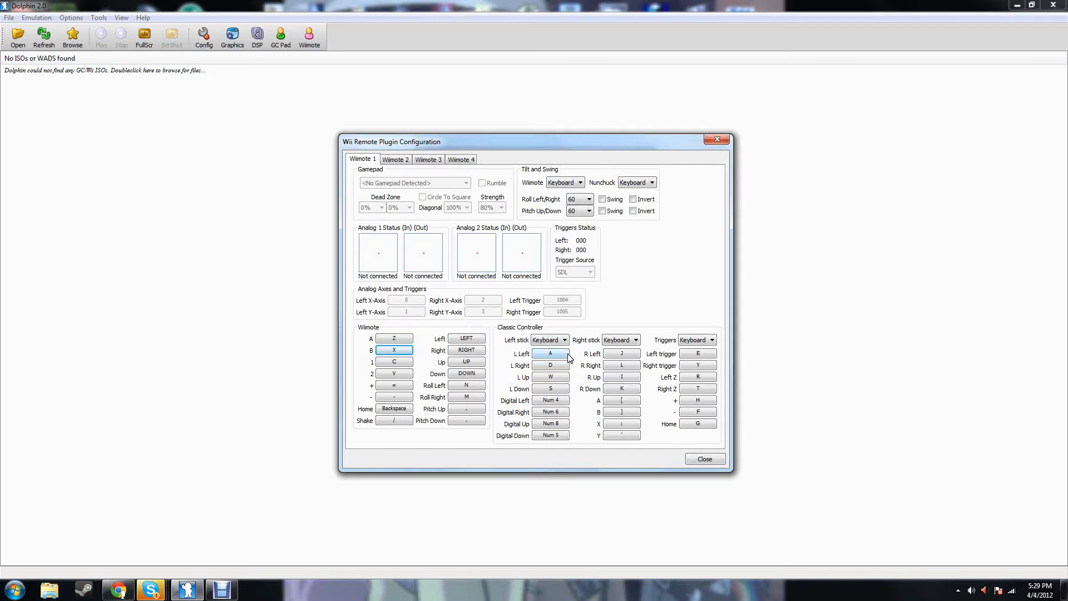
click(551, 388)
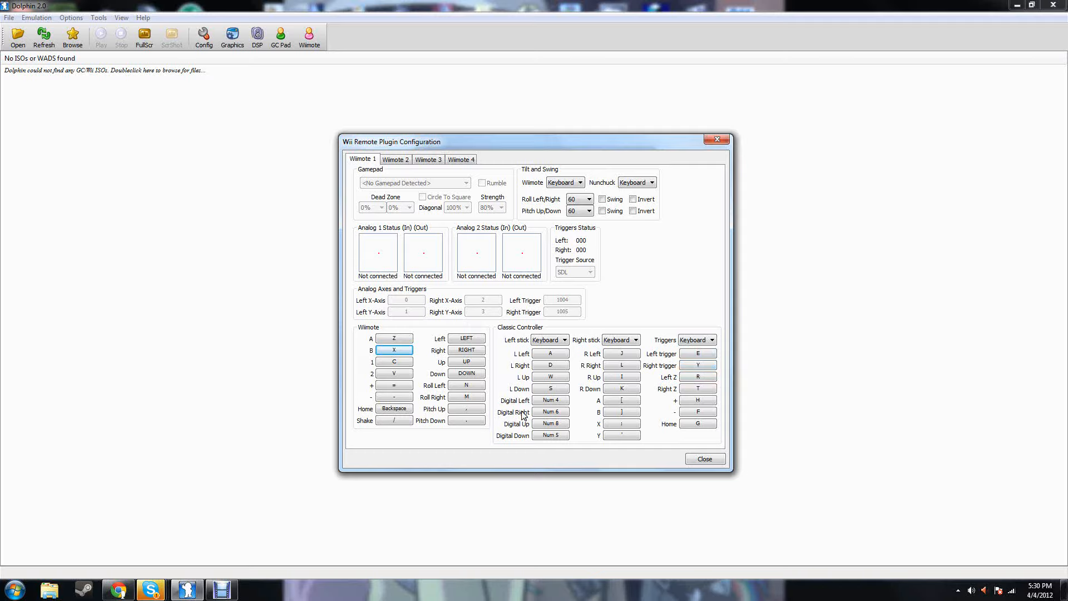
mouse_move(532, 444)
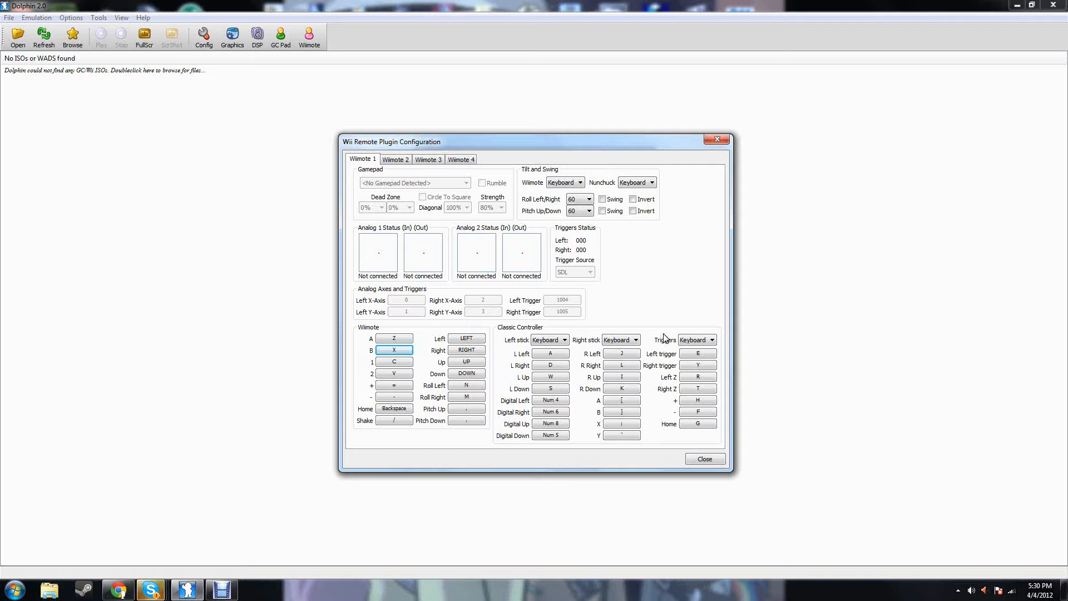
click(697, 365)
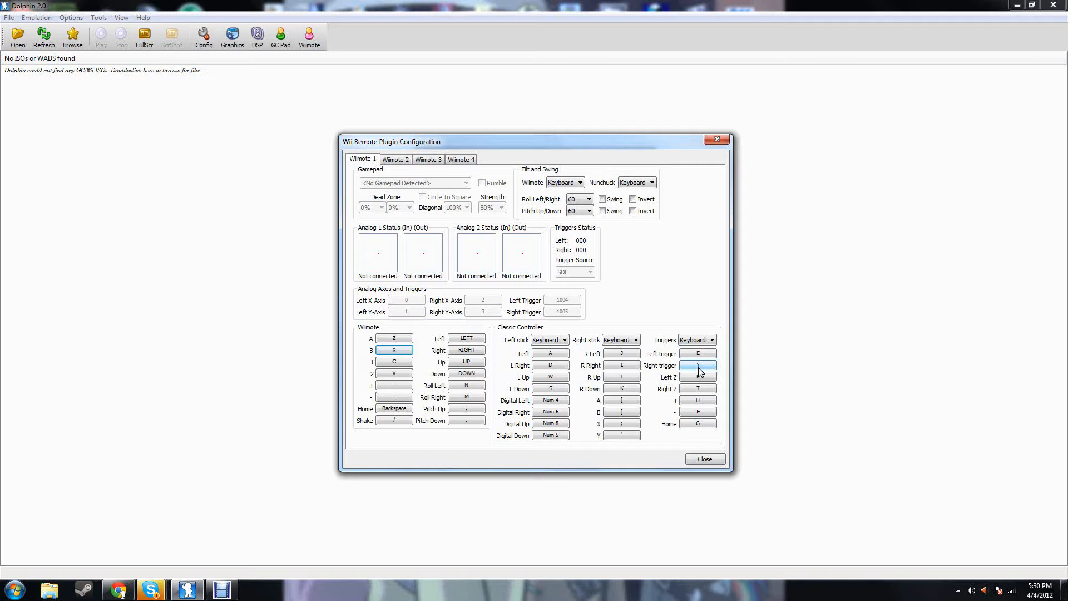
click(697, 365)
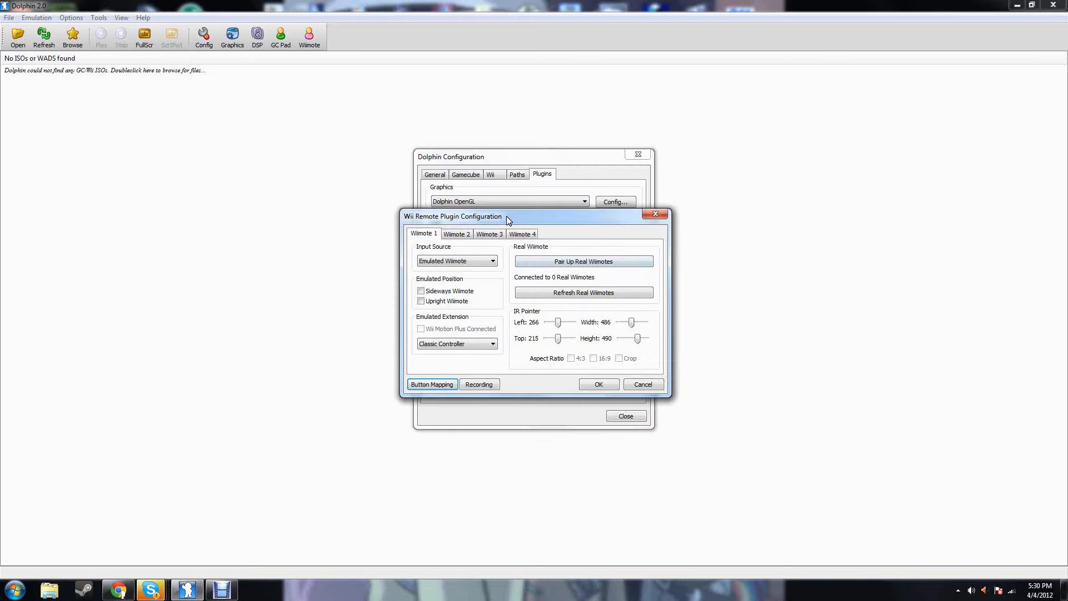
Change Wiimote 1's Emulated Extension from Classic Controller to None, then recheck its settings
click(455, 344)
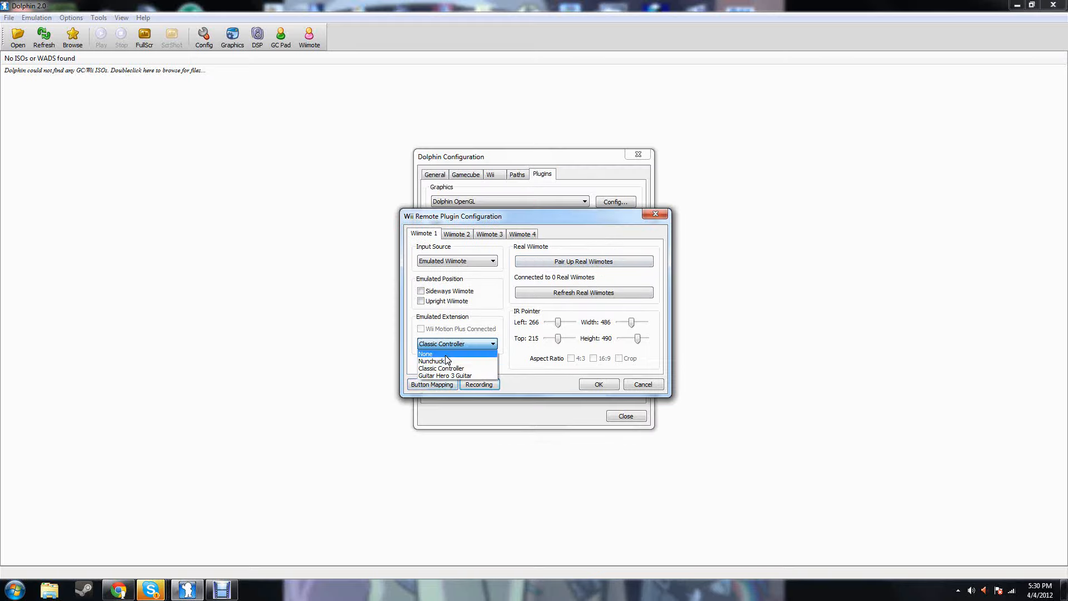
click(425, 352)
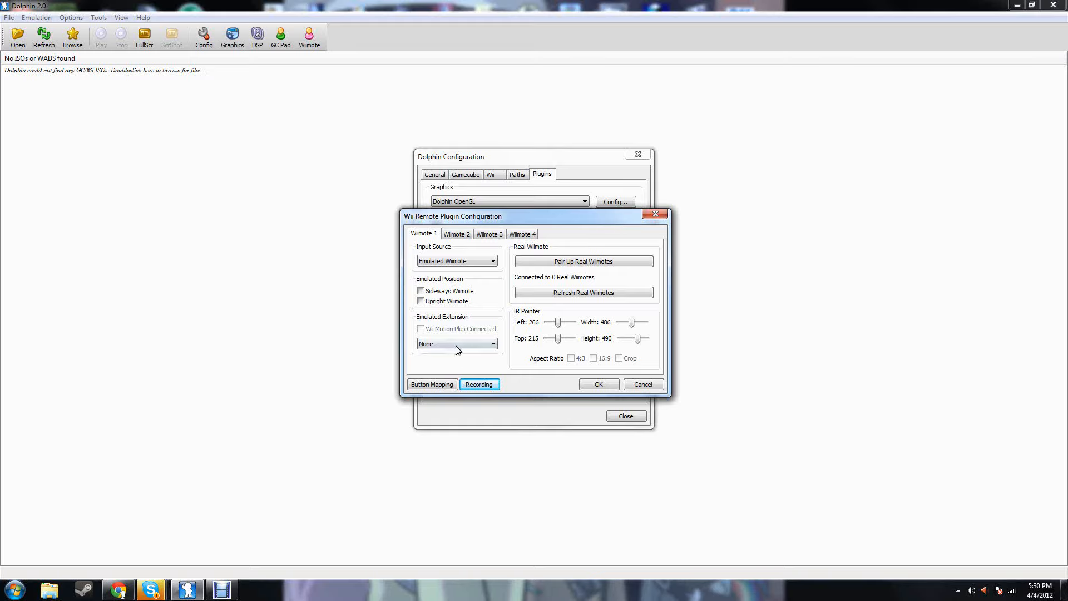
click(456, 343)
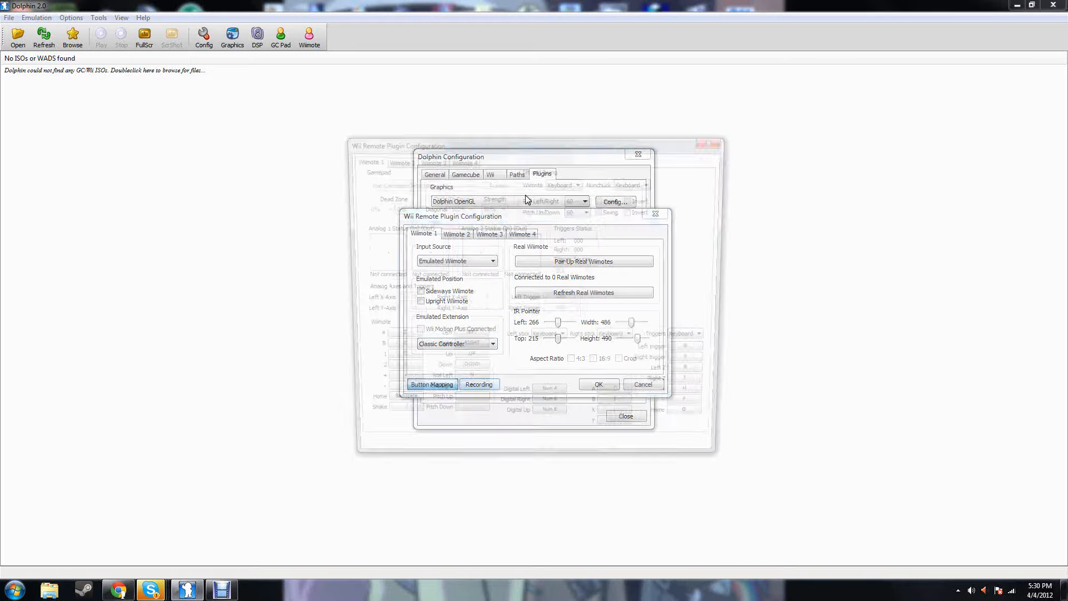
click(455, 343)
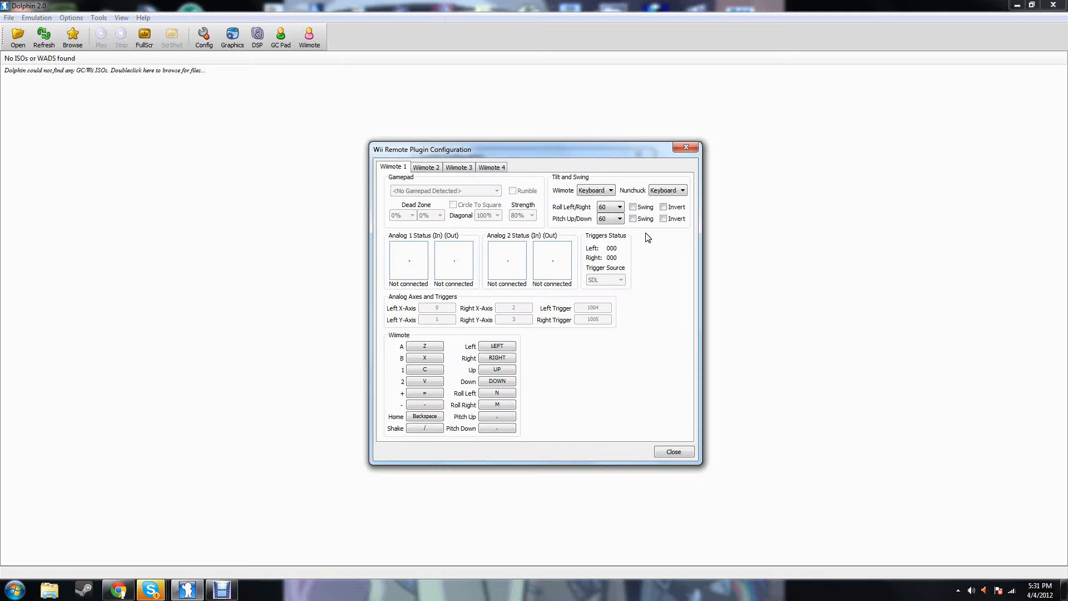
click(425, 416)
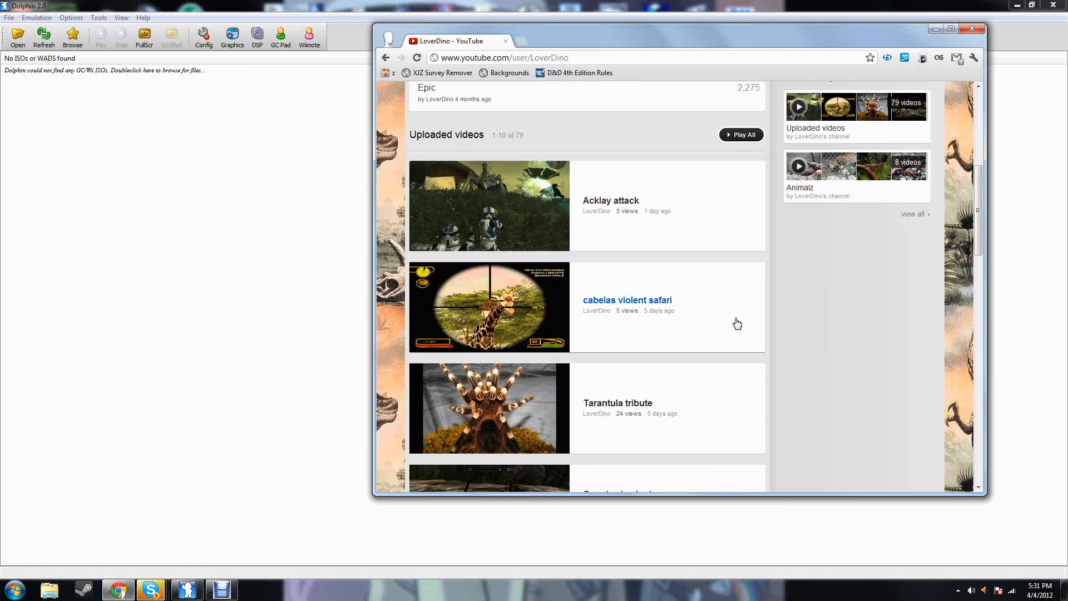
scroll(down, 3)
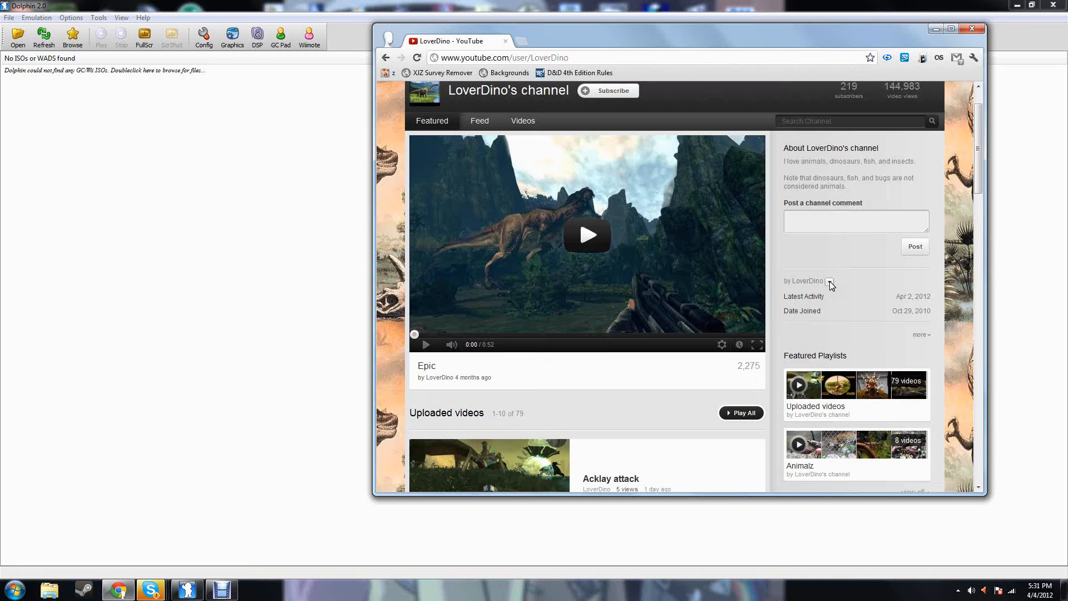
scroll(down, 3)
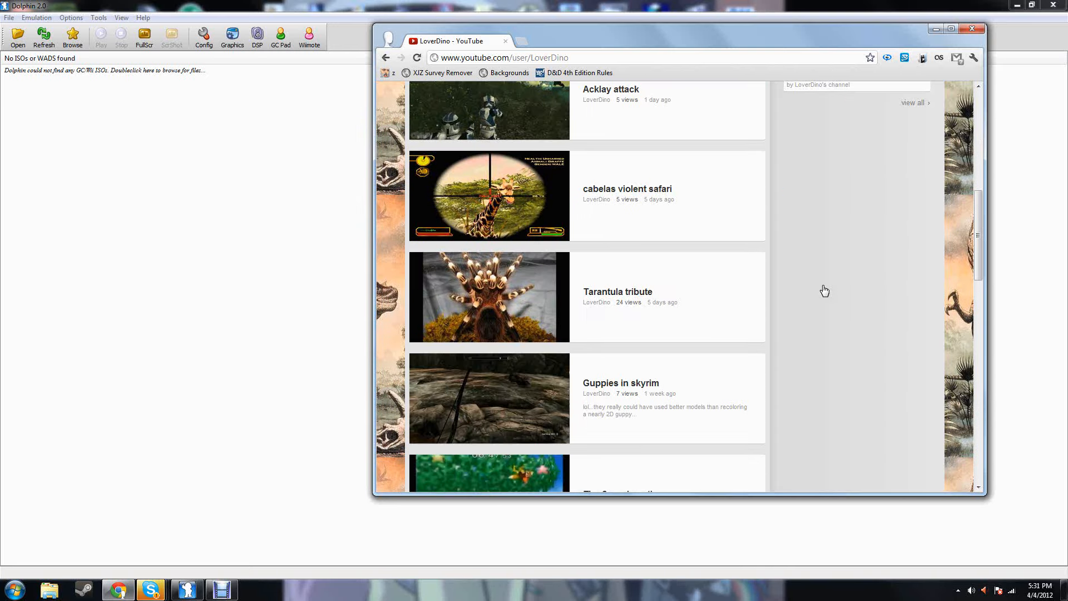